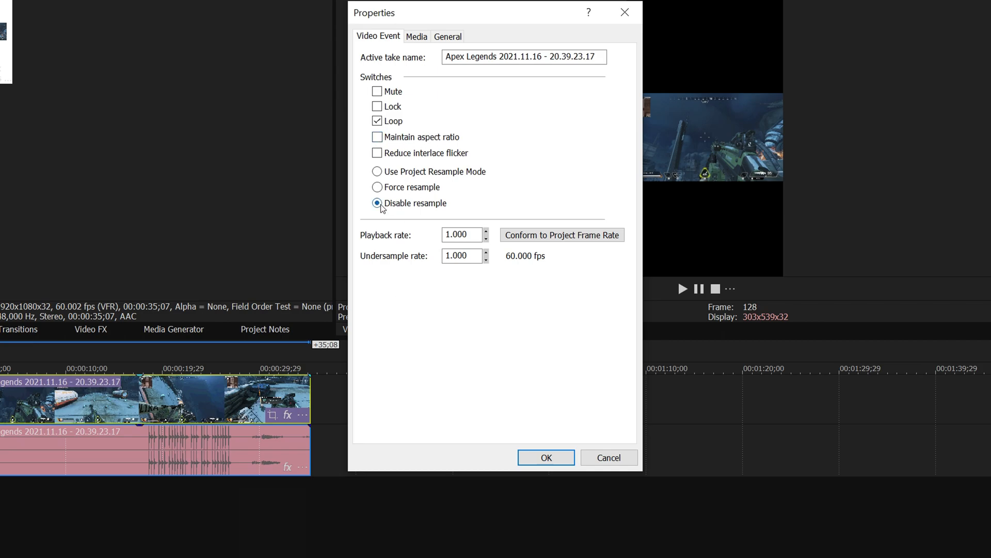
# Confirm Disable resample for the Apex Legends clip in the event Properties dialog.
pyautogui.click(545, 457)
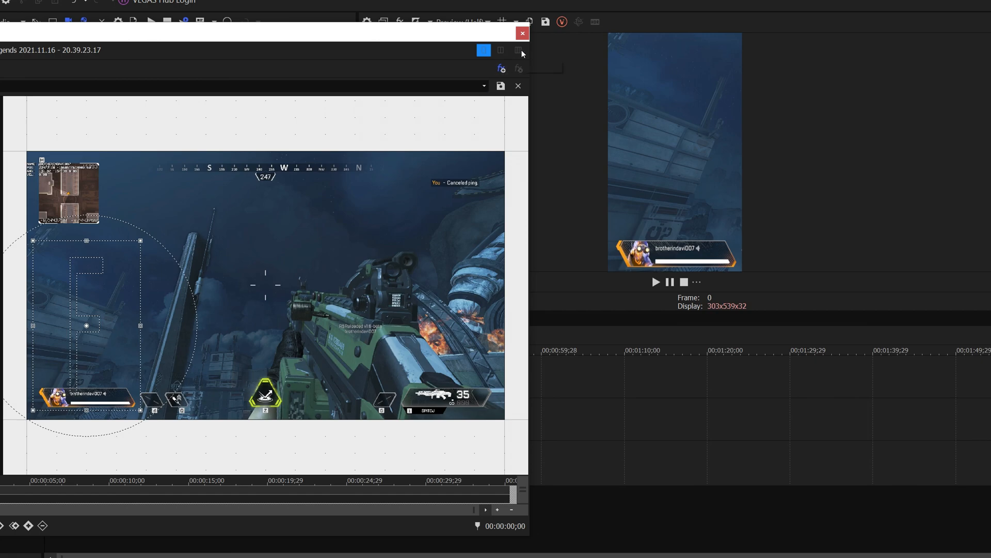
# Close the Event Pan/Crop window to get back to the main VEGAS workspace.
pyautogui.click(522, 33)
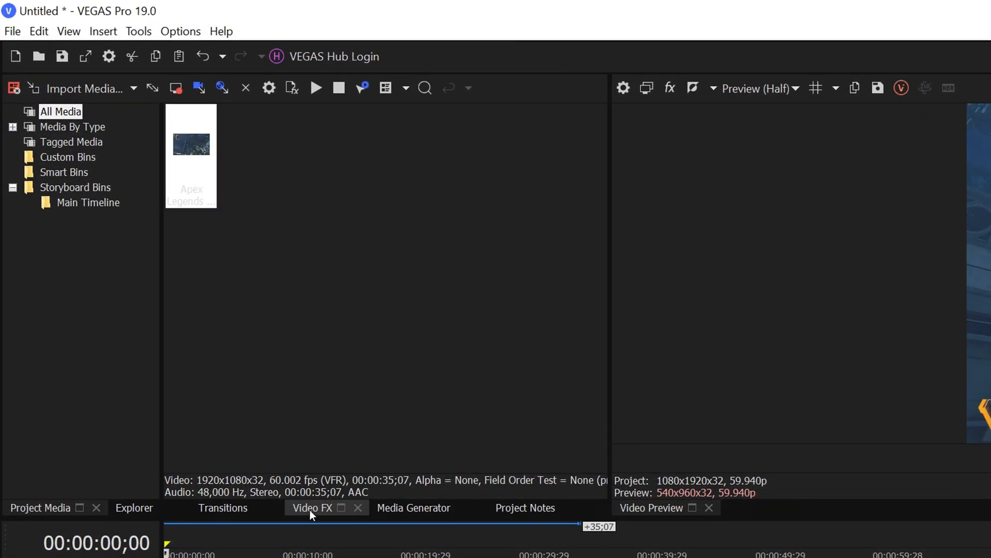